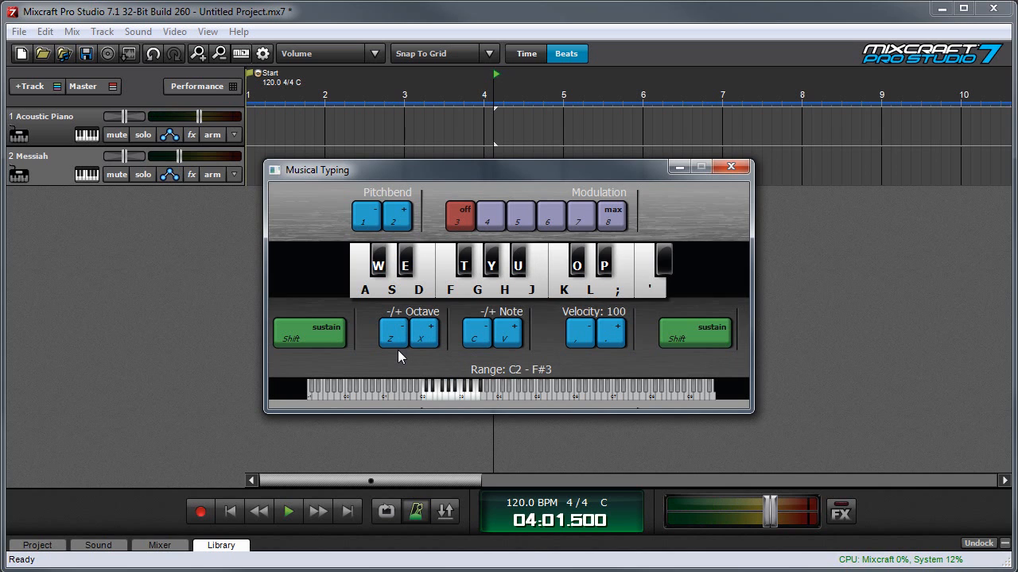
Step: Close the Musical Typing keyboard and reopen it from View > Musical Typing
left_click(729, 167)
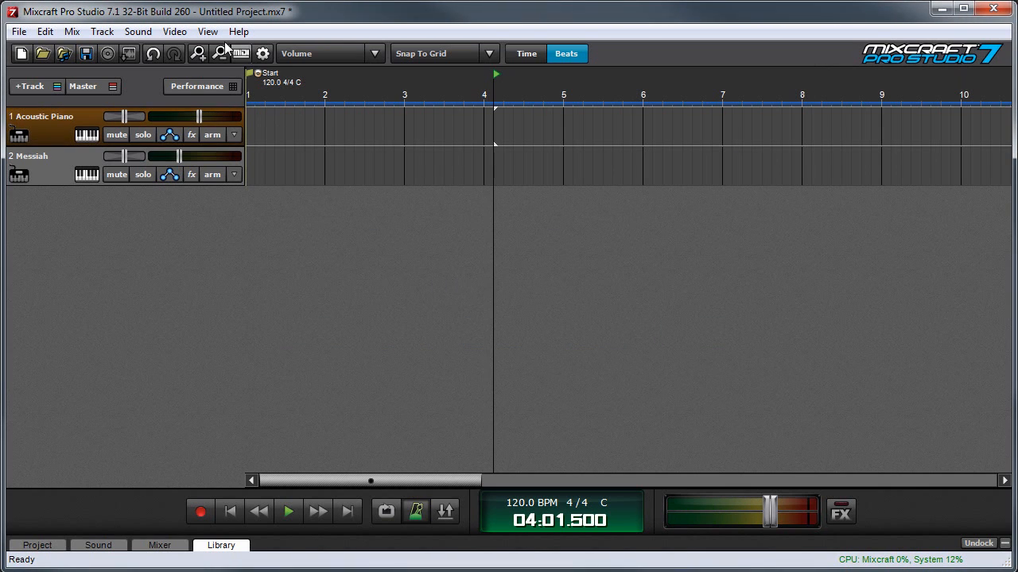
left_click(207, 32)
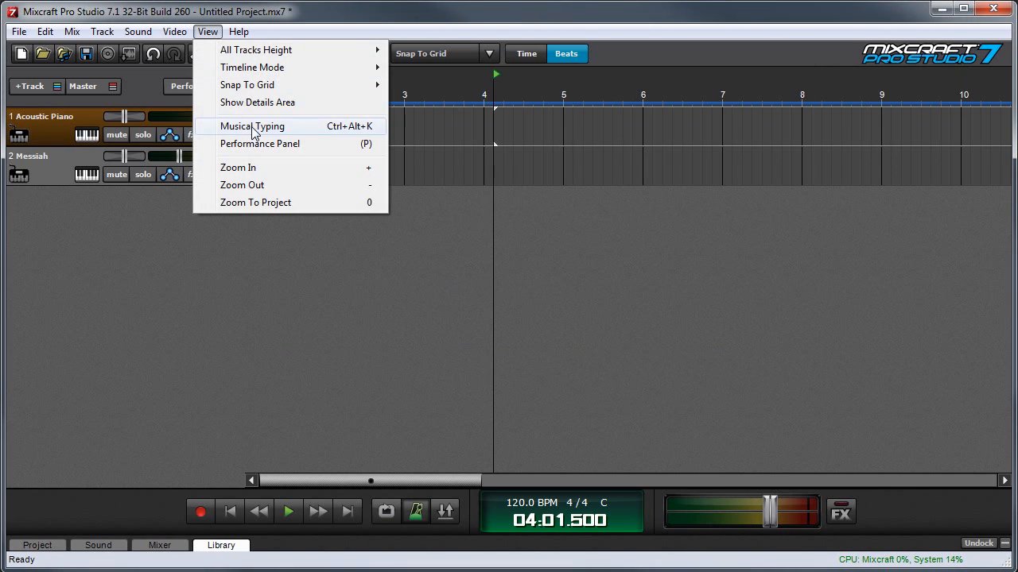
left_click(251, 126)
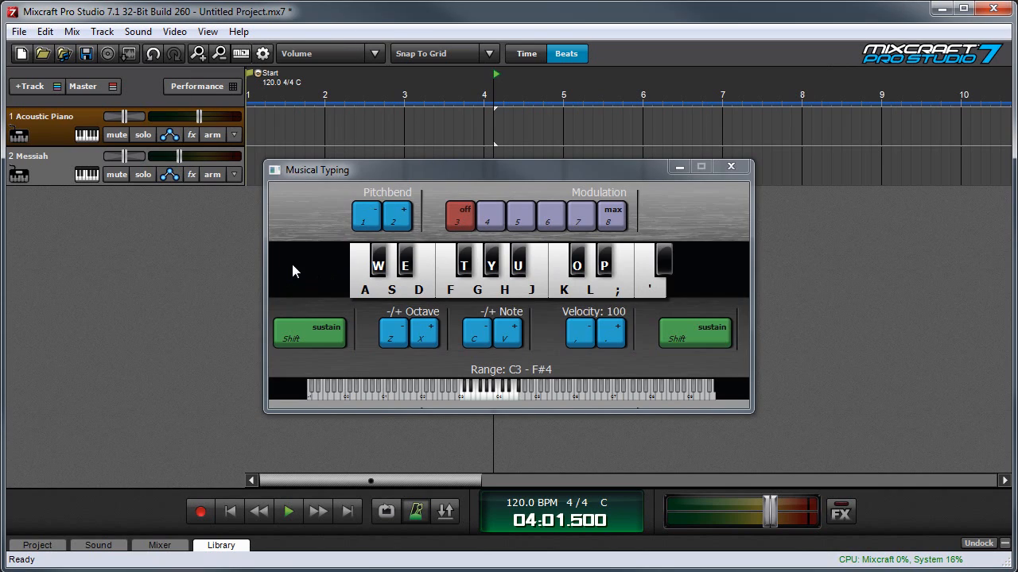
mouse_move(343, 286)
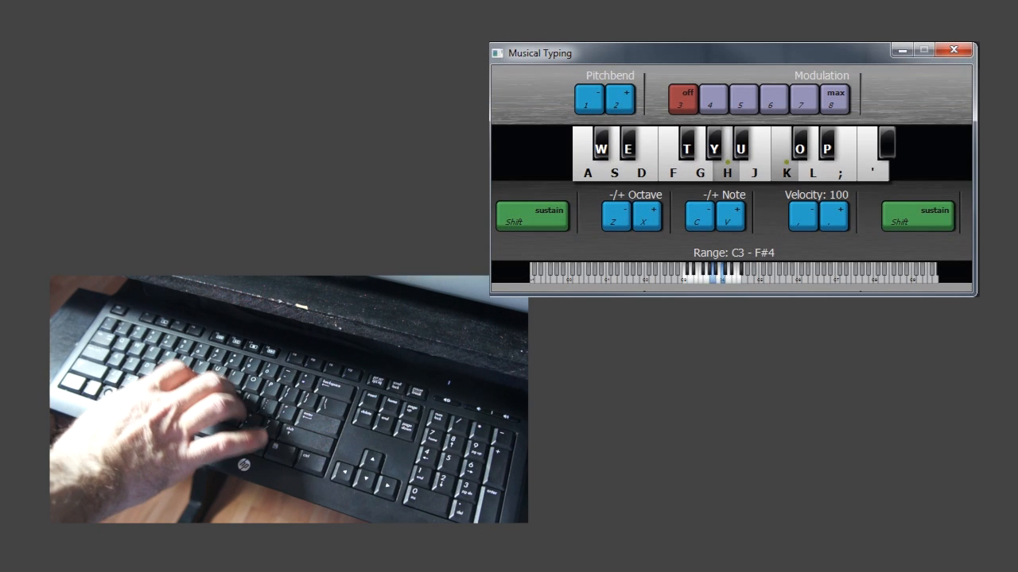
Step: Play a few notes, then transpose the keyboard down so it spans Ab1 to D3
key("g")
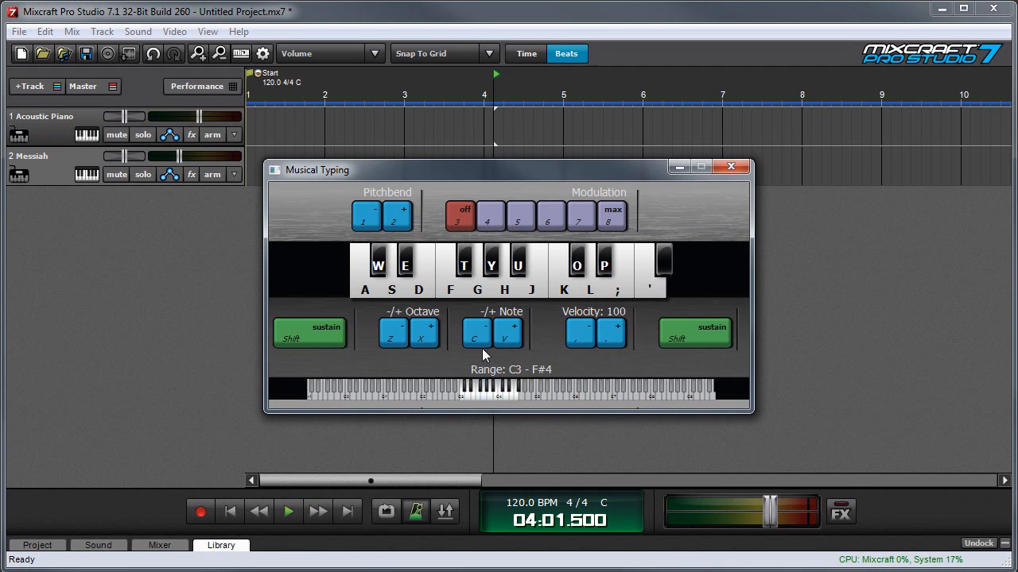
left_click(428, 328)
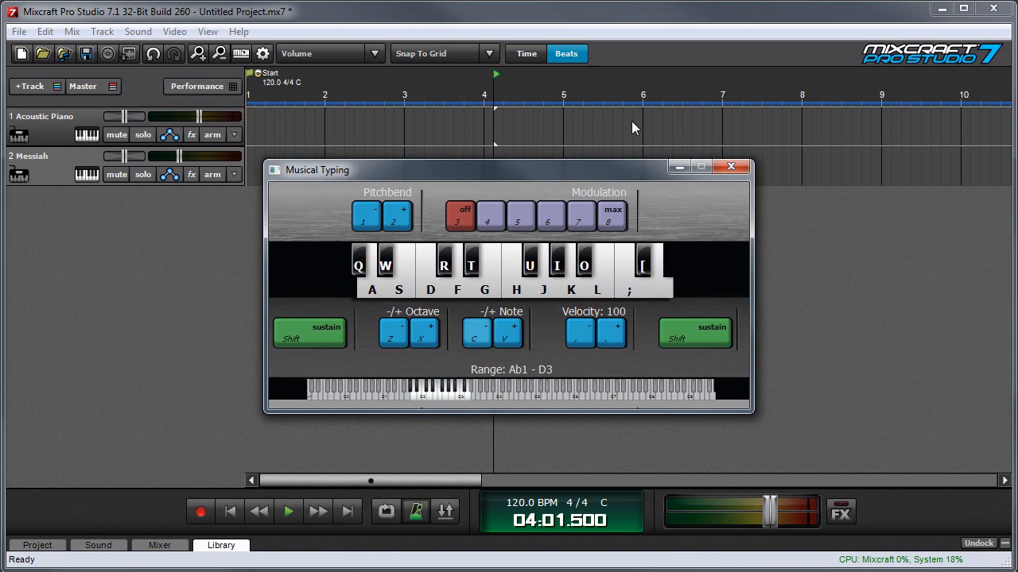
Step: Restore the C2–F#3 range and raise note velocity from 100 to 116
left_click(430, 328)
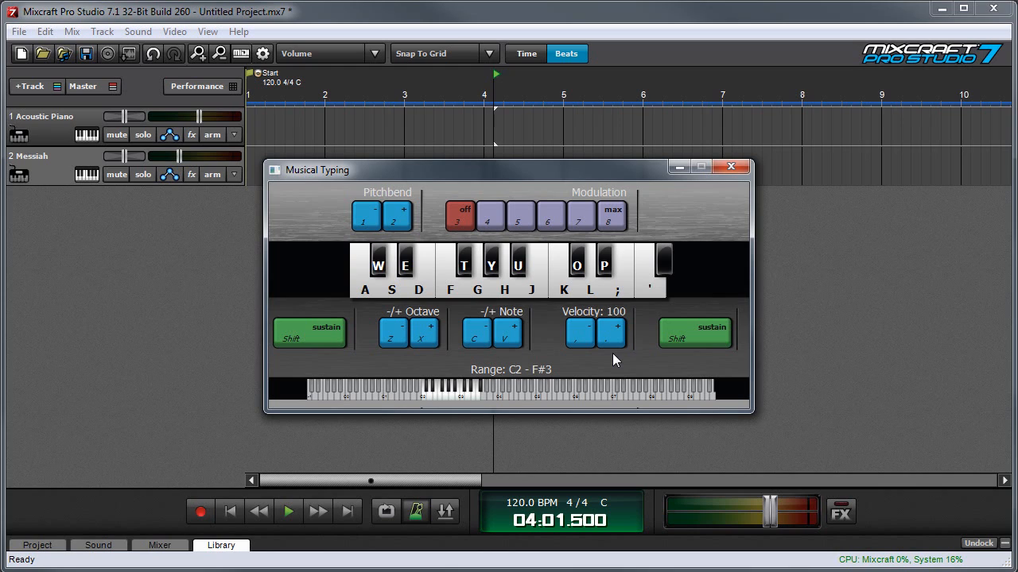
left_click(613, 329)
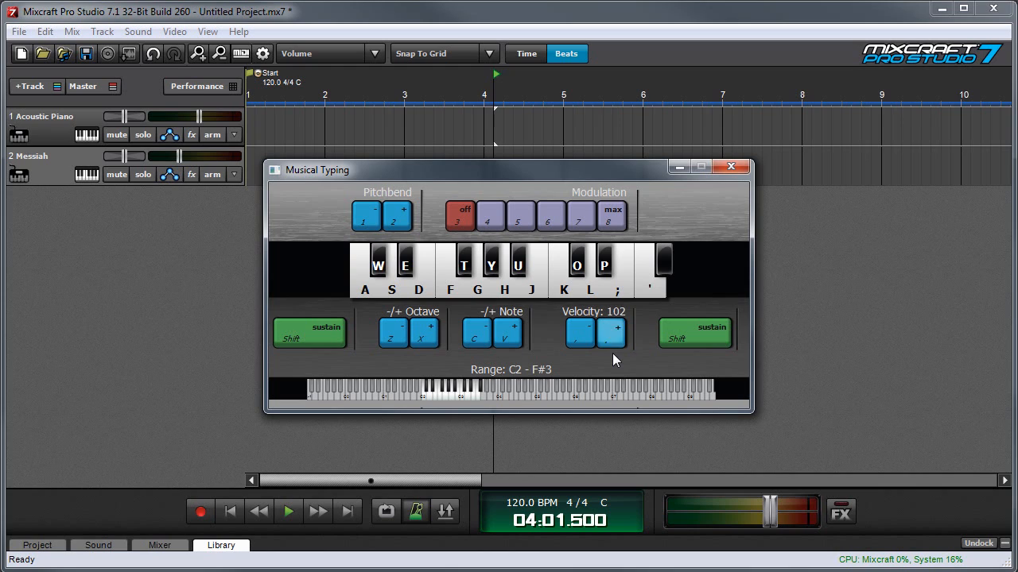
left_click(612, 327)
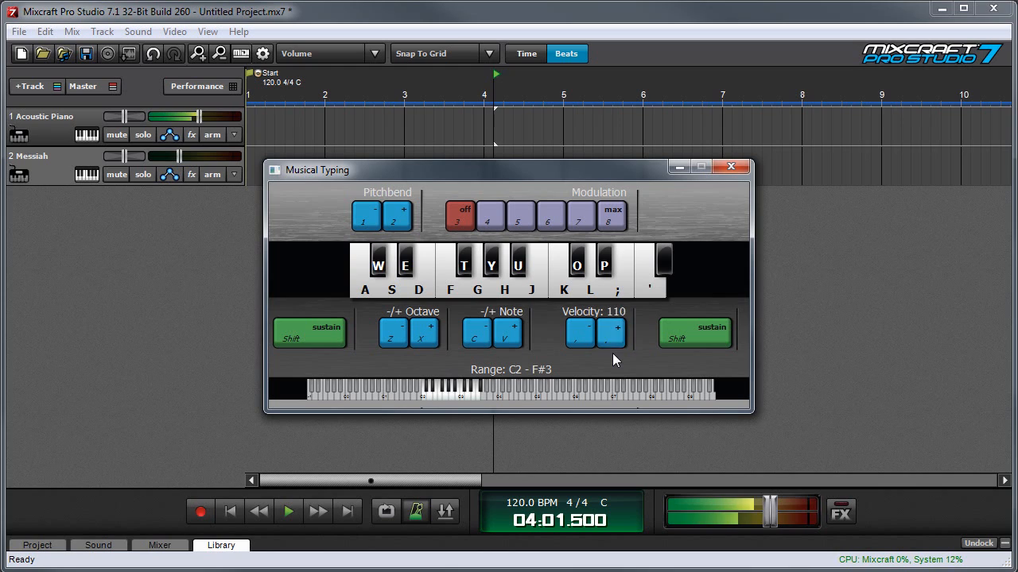
left_click(612, 329)
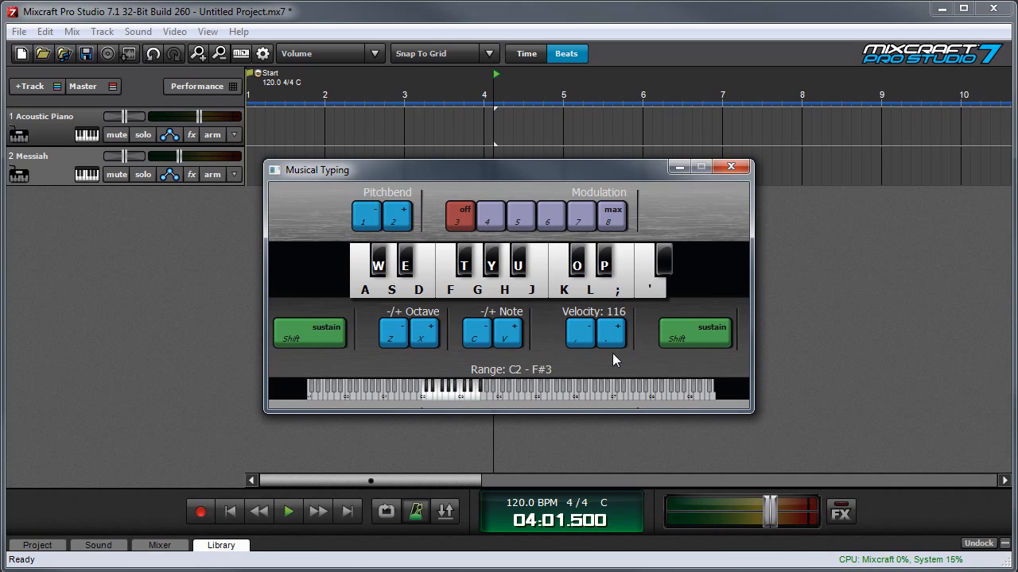
left_click(579, 330)
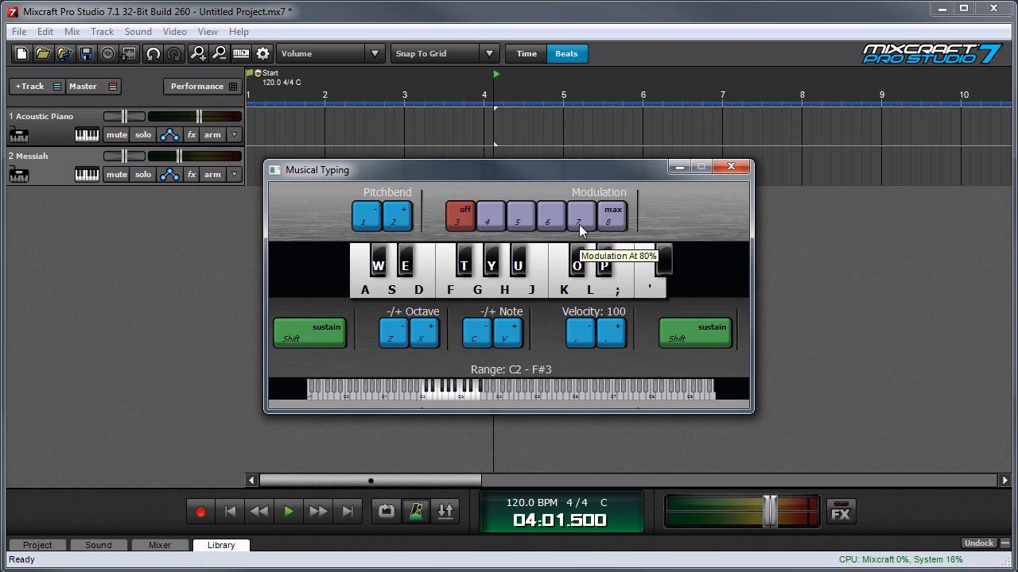
mouse_move(56, 172)
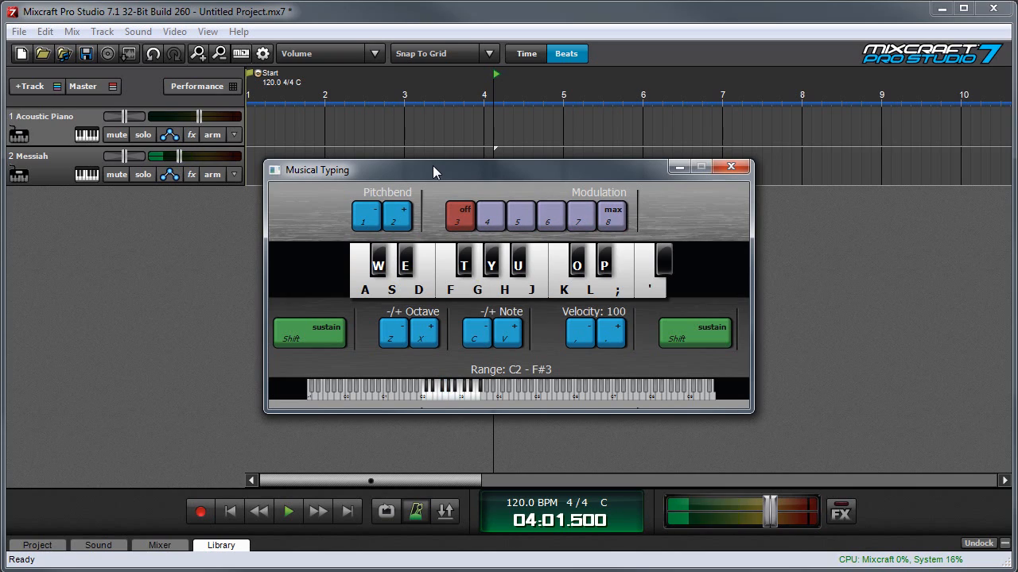
Step: Close the Musical Typing keyboard, returning to the two-track project view
left_click(730, 167)
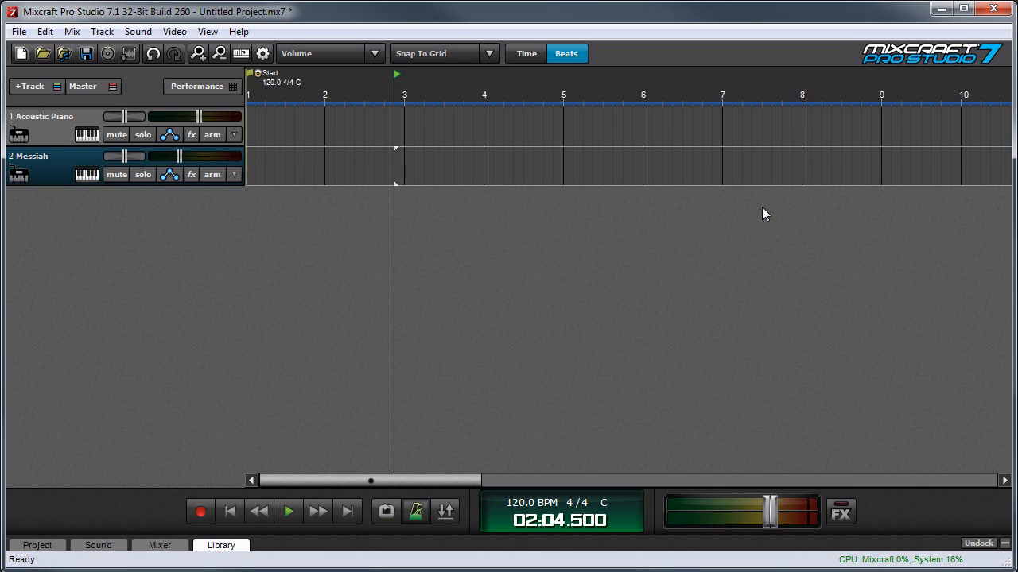